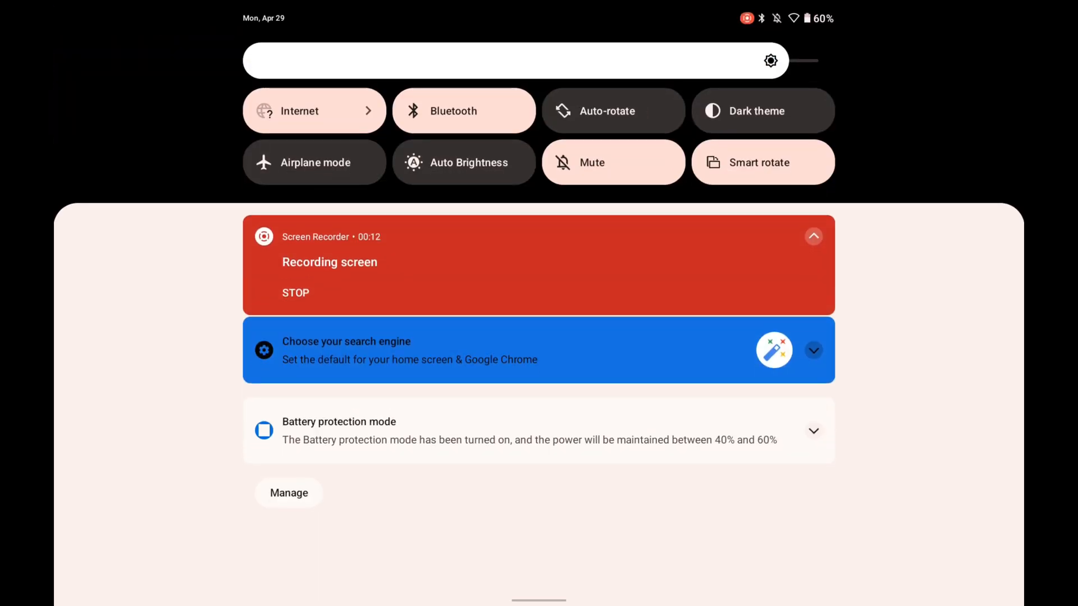
- Join the tablet to the QT_Demo WiFi network via Quick Settings and return Home
click(298, 111)
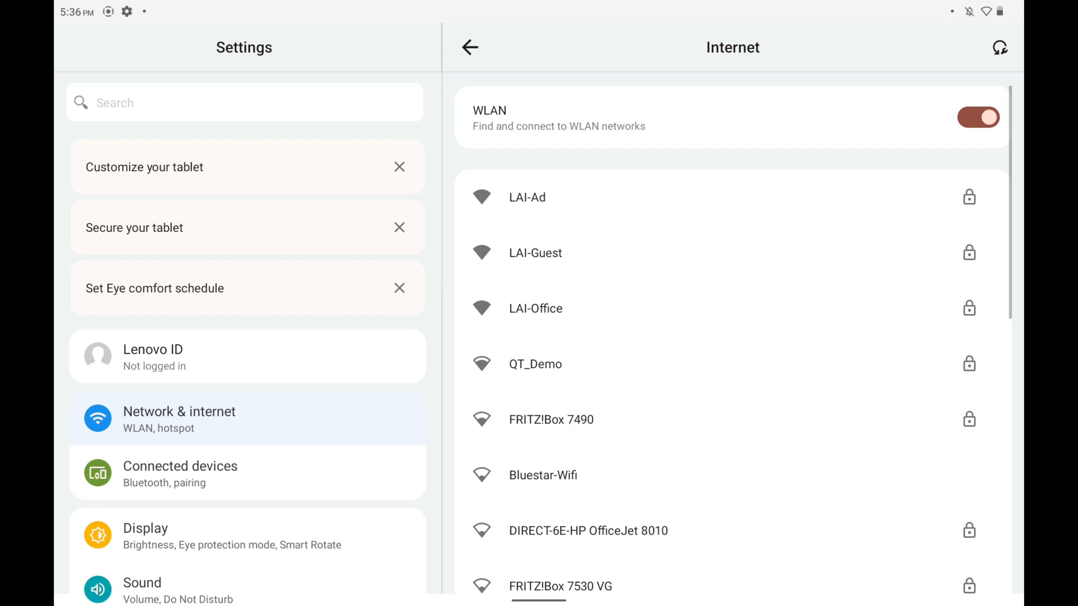
click(535, 364)
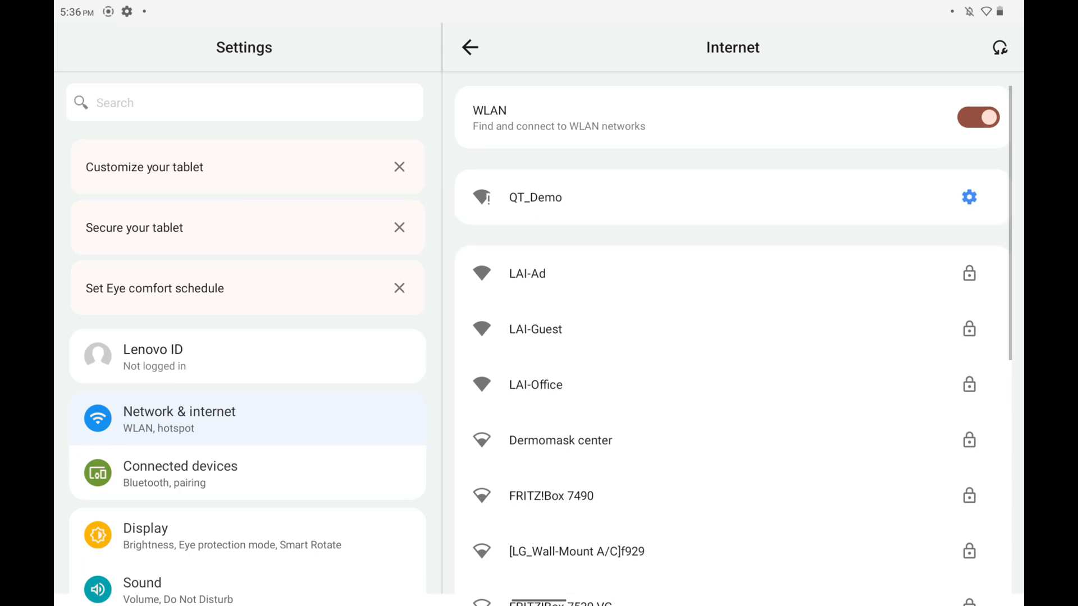
key(Home)
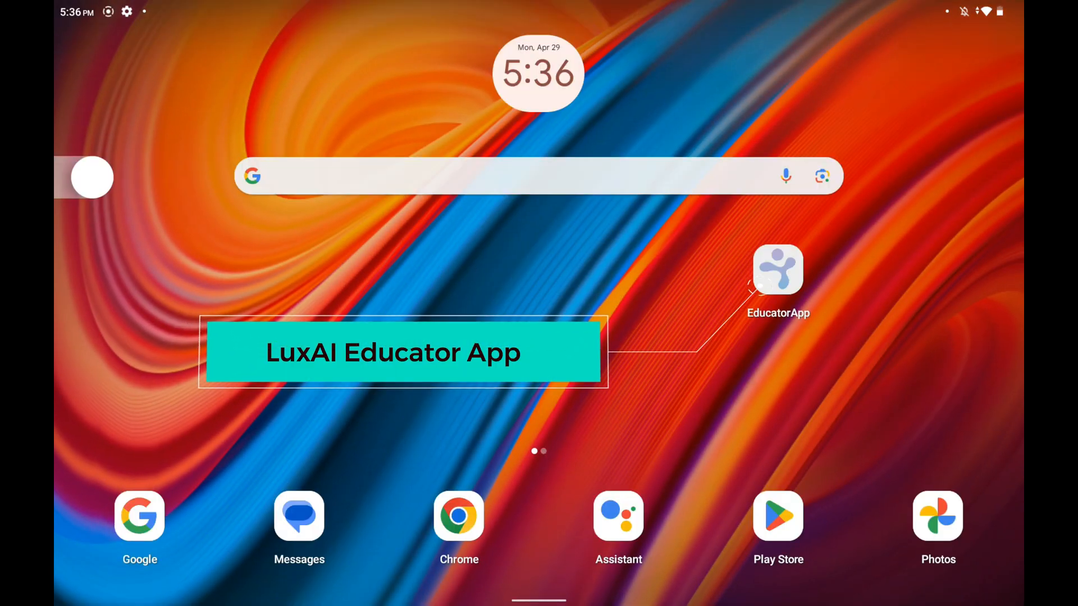
- Launch the EducatorApp from the home screen to its learners directory
click(778, 269)
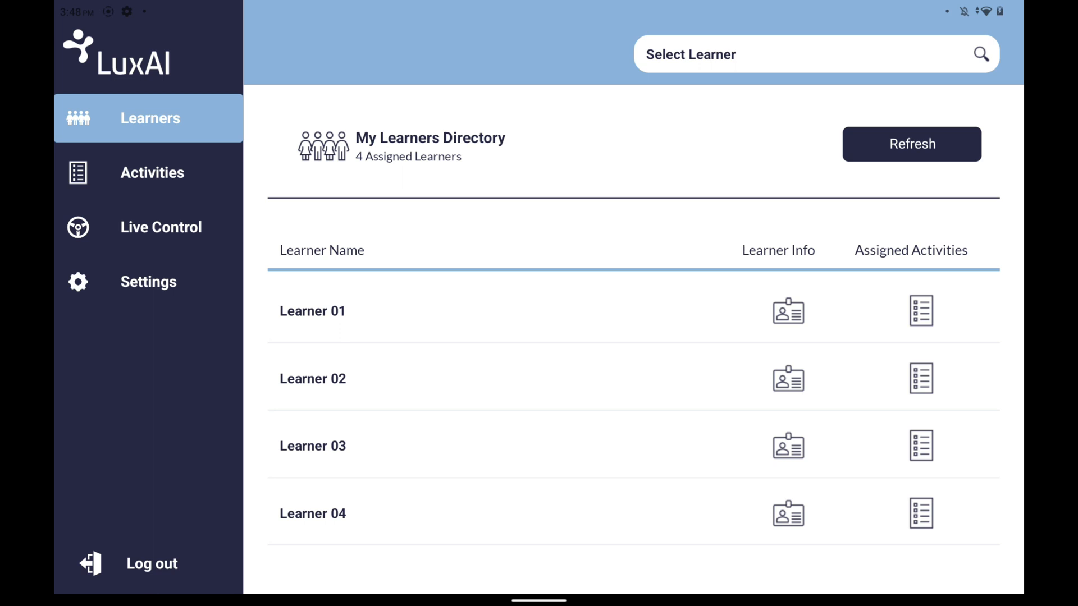
- Show the Settings page and the robot's WiFi picker listing four networks including QT_Demo
click(147, 282)
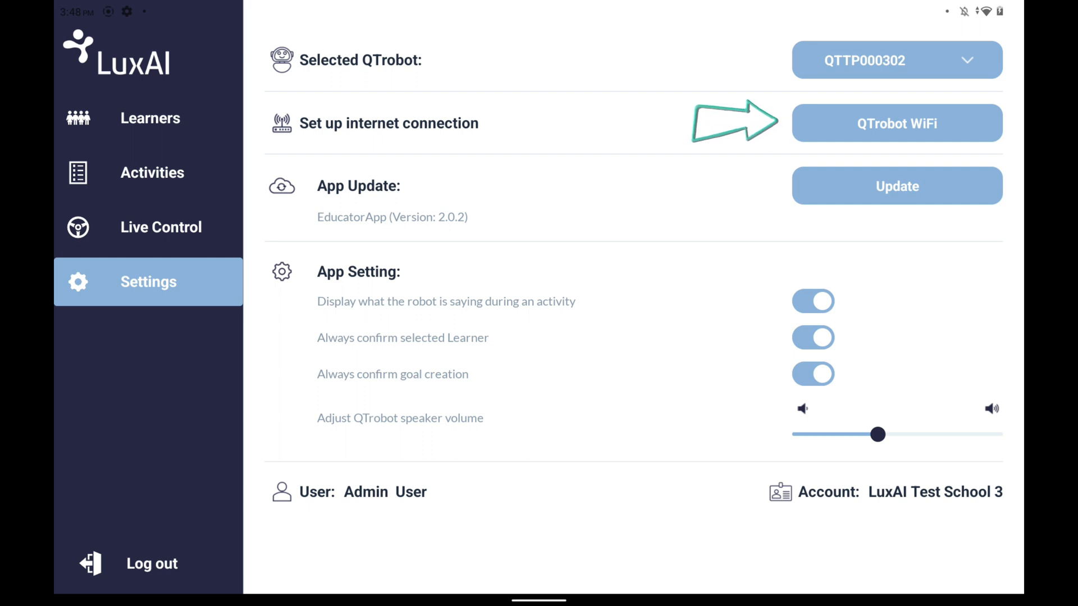
click(896, 123)
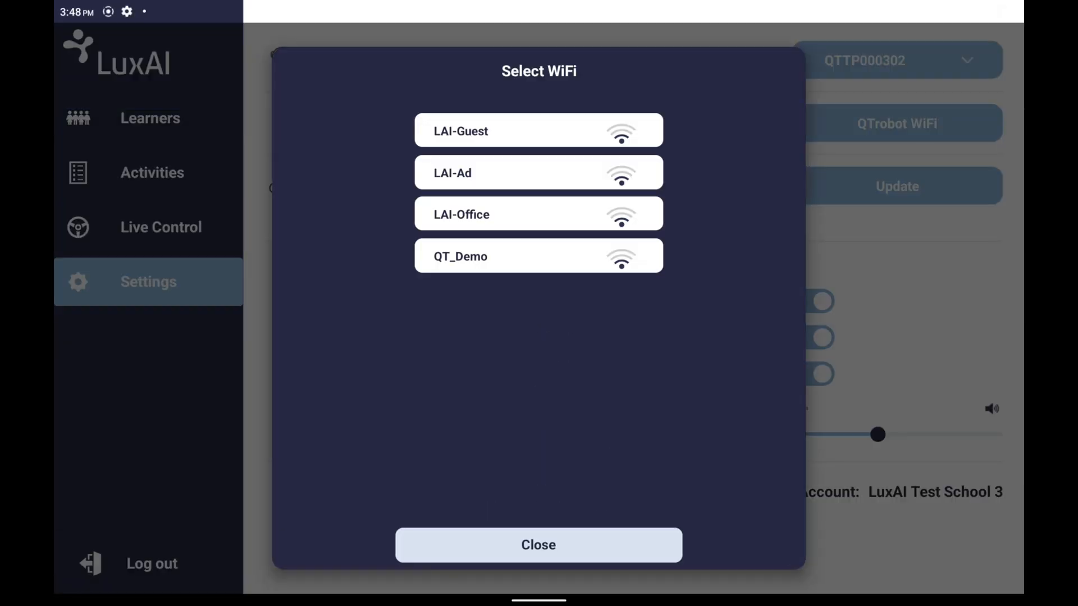
- Connect the QTrobot to the QT_Demo network, submitting its password
click(538, 256)
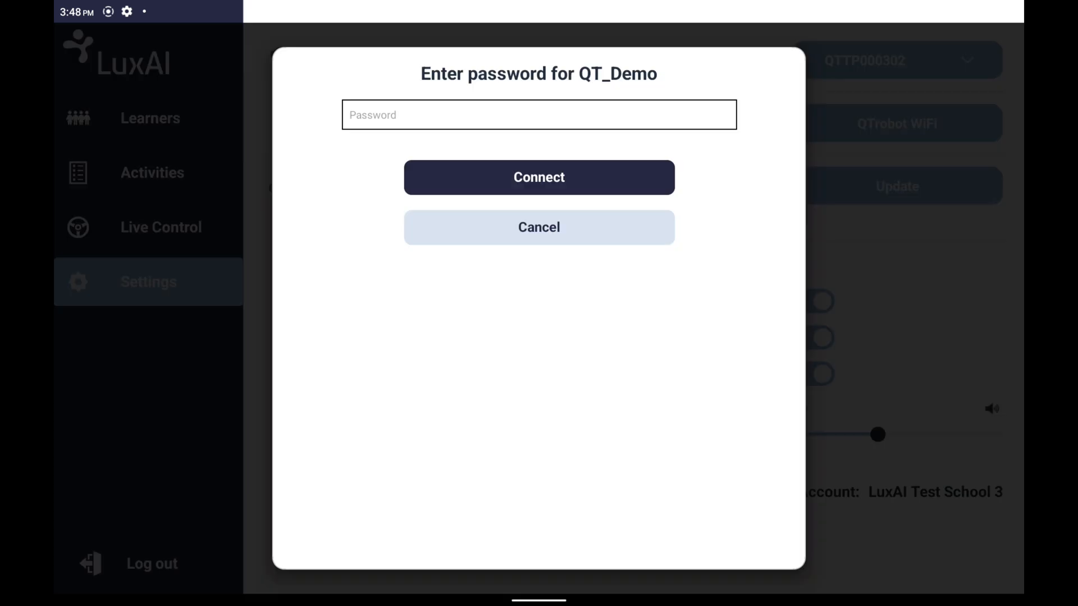
click(539, 177)
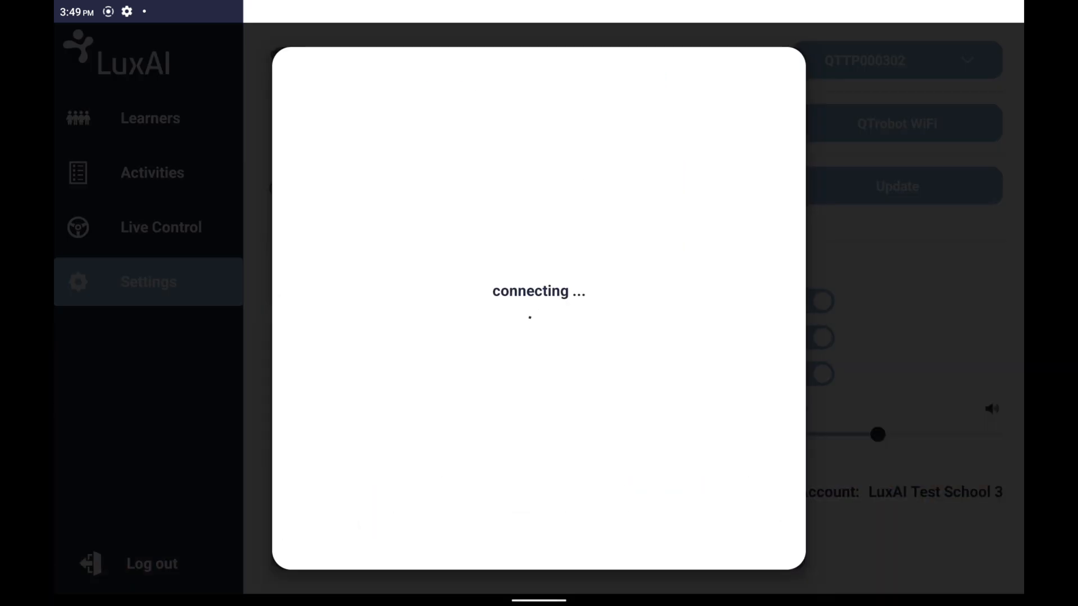